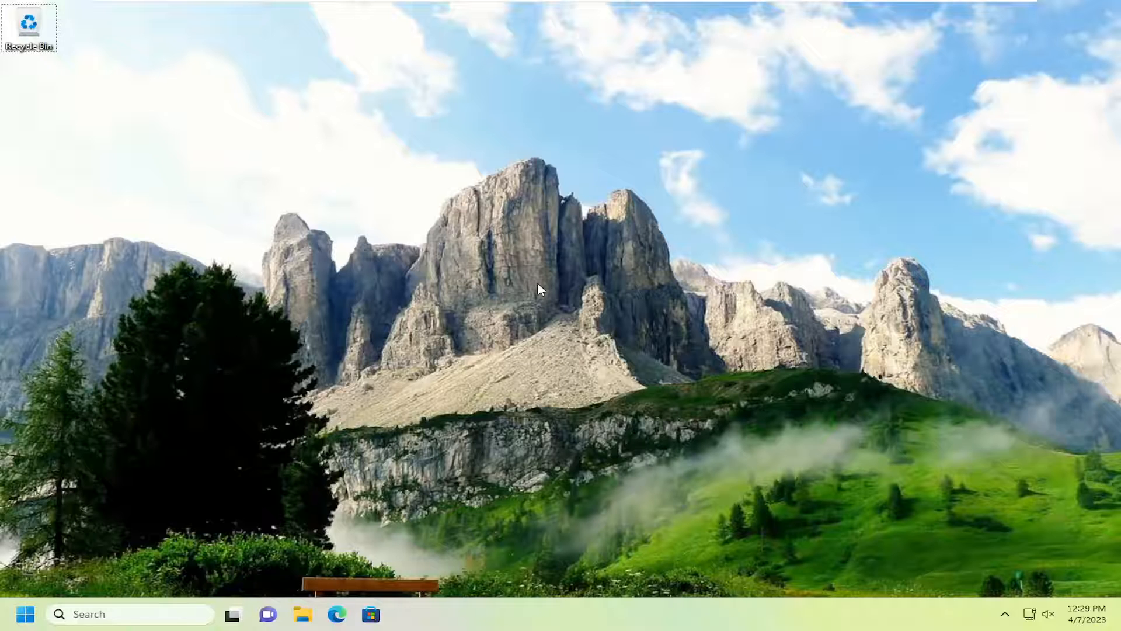
pyautogui.moveTo(502, 350)
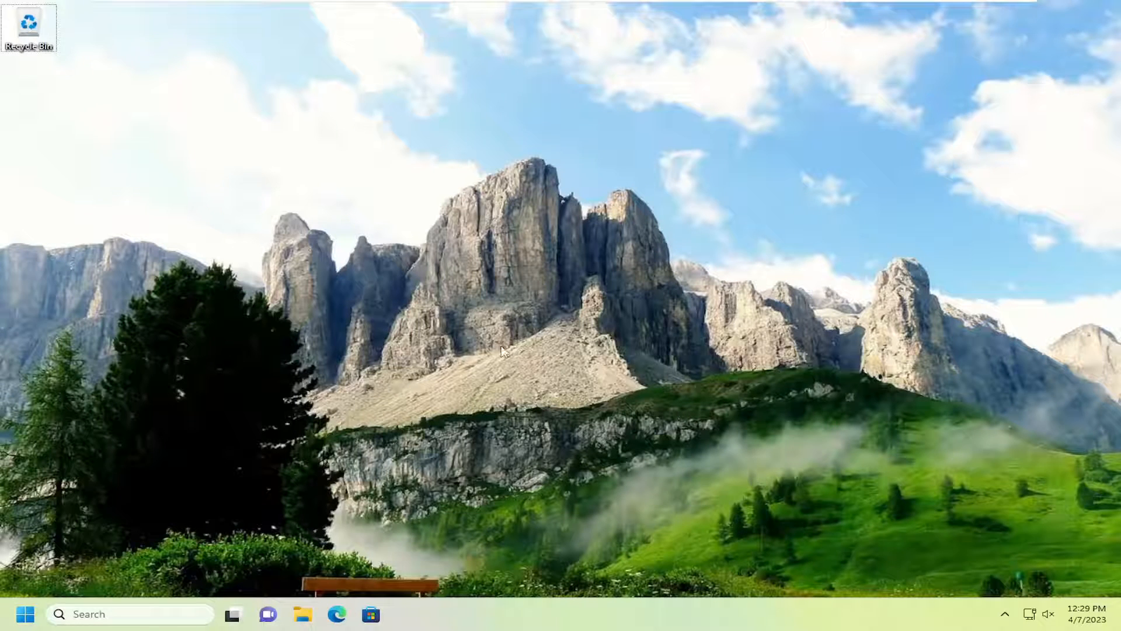
pyautogui.moveTo(476, 361)
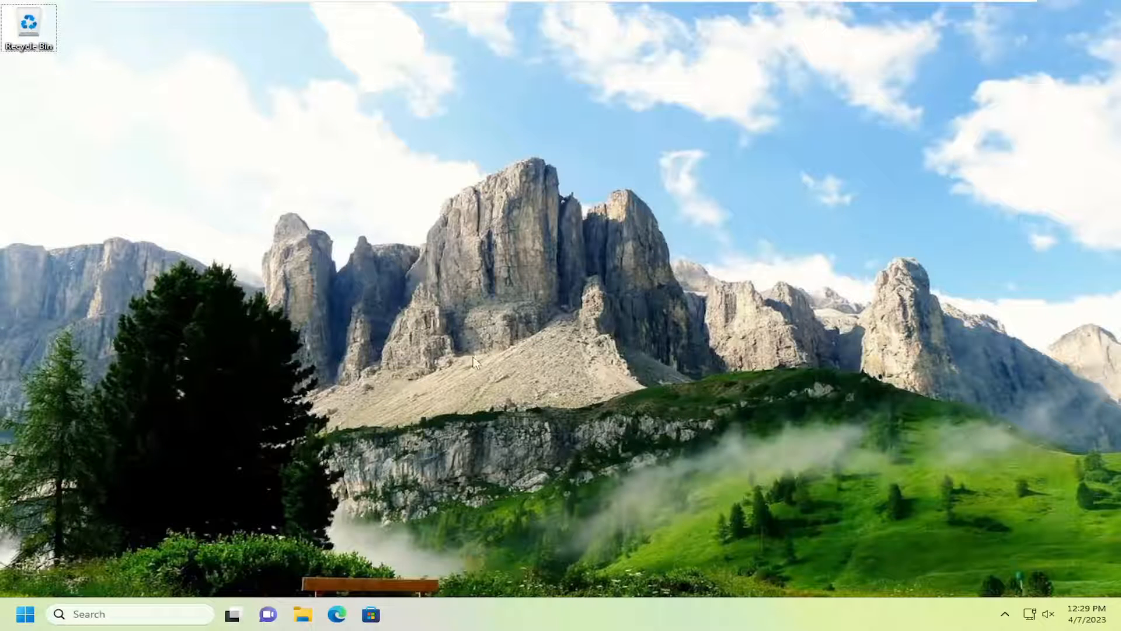